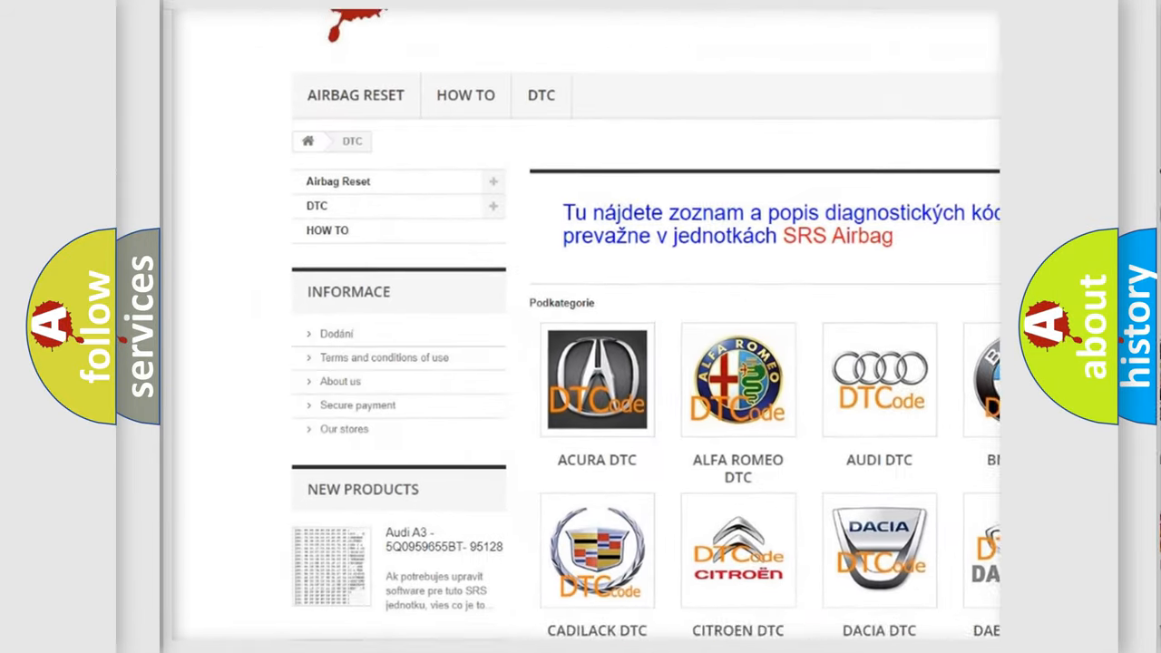
scroll("down", 3)
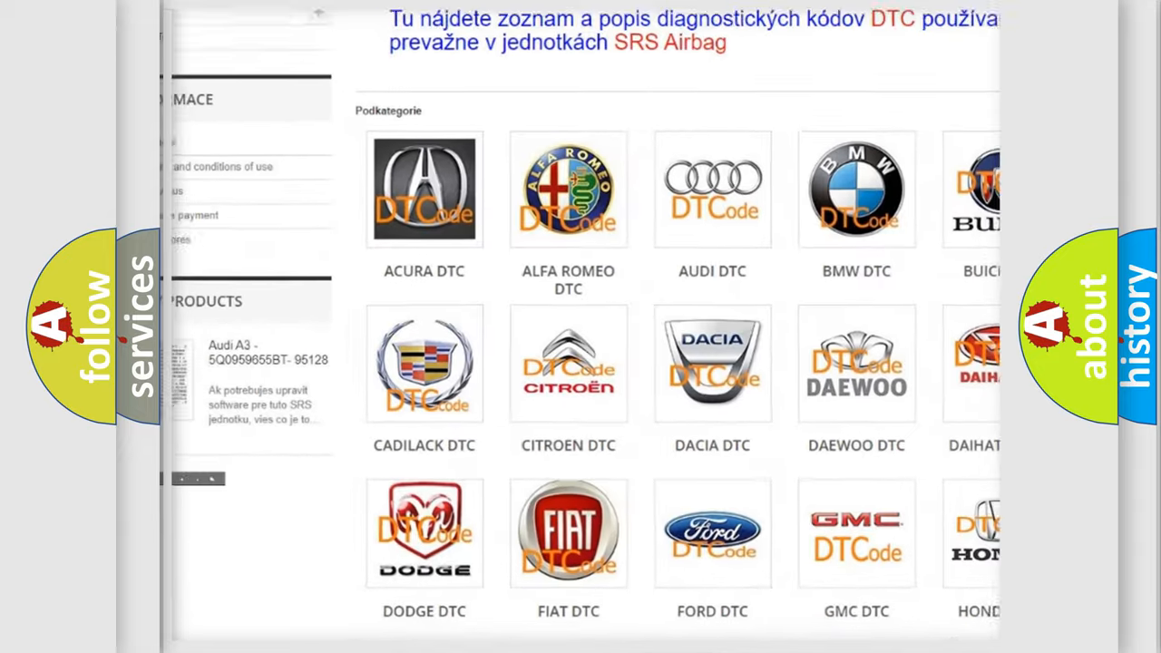
scroll("down", 3)
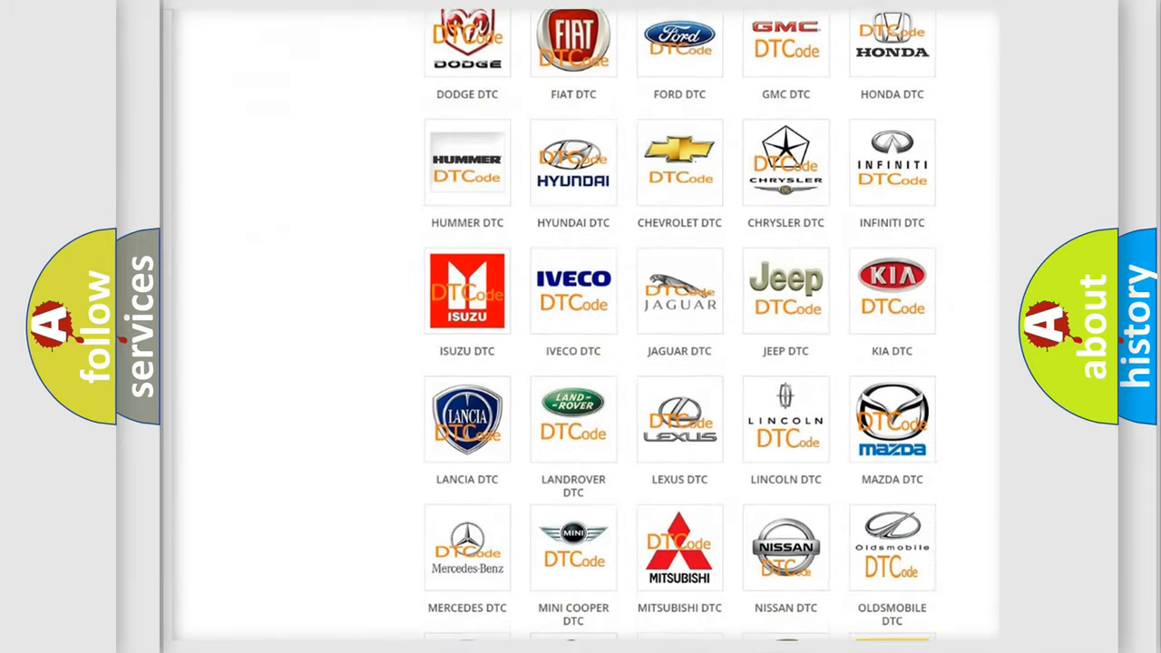
scroll("down", 3)
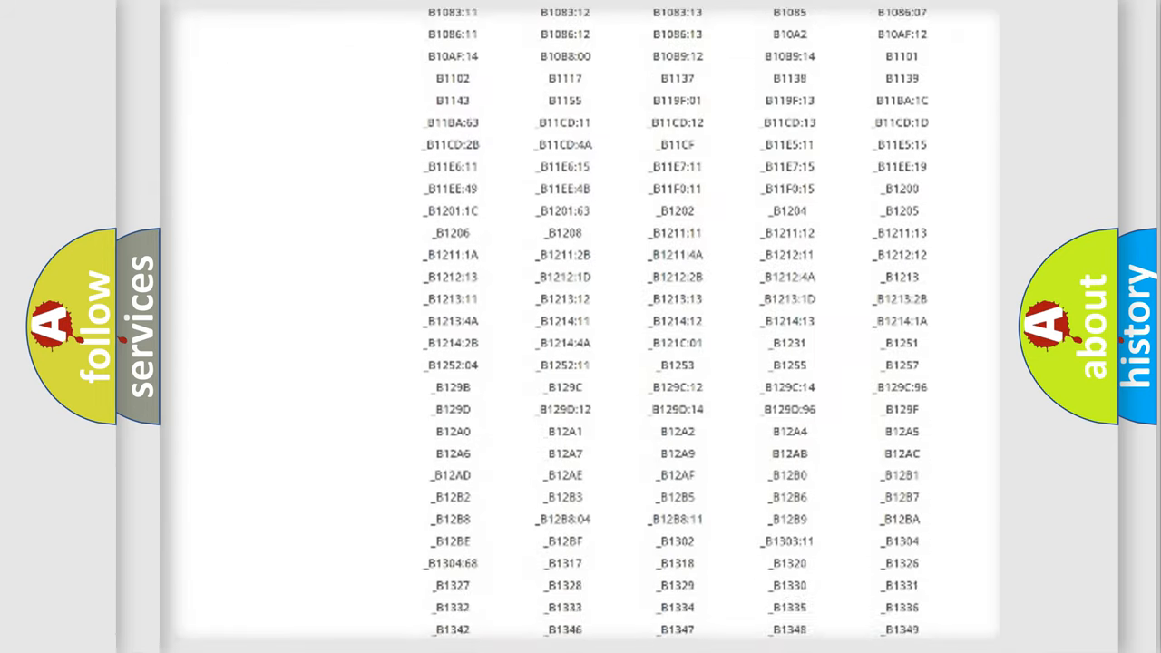
scroll("down", 3)
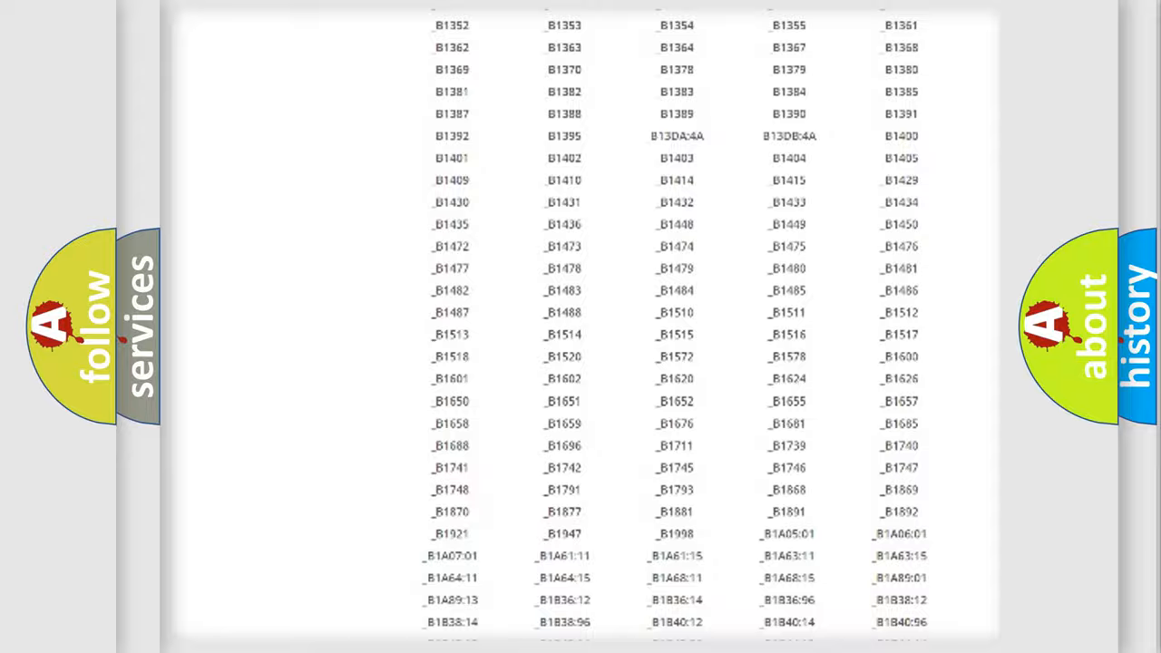
scroll("up", 3)
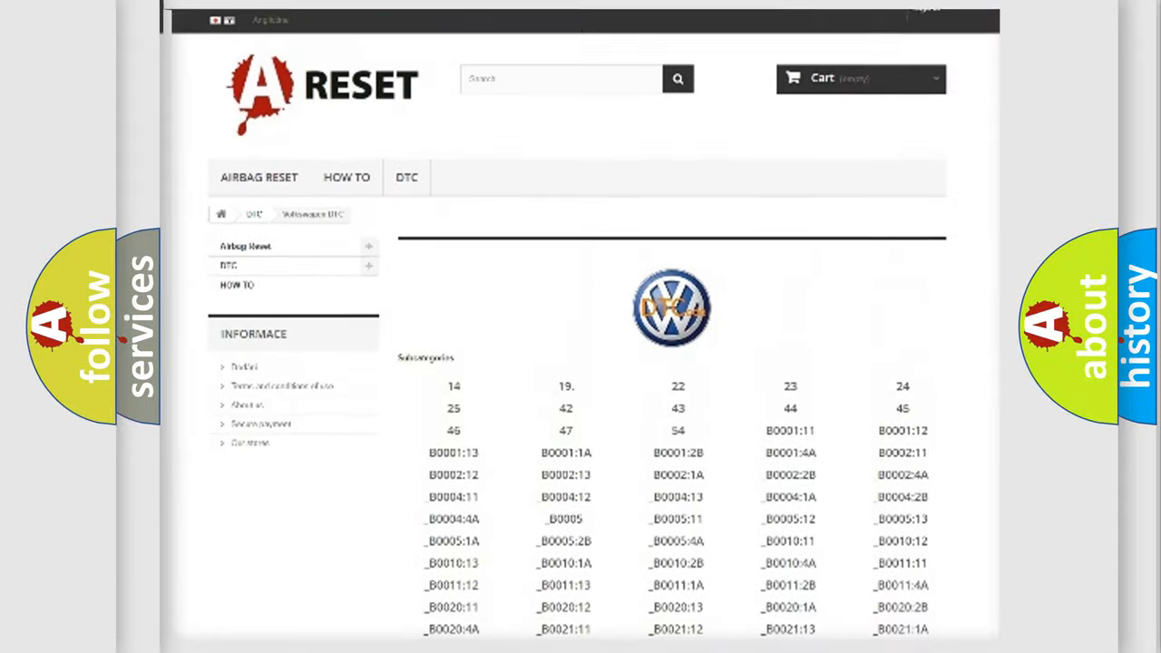